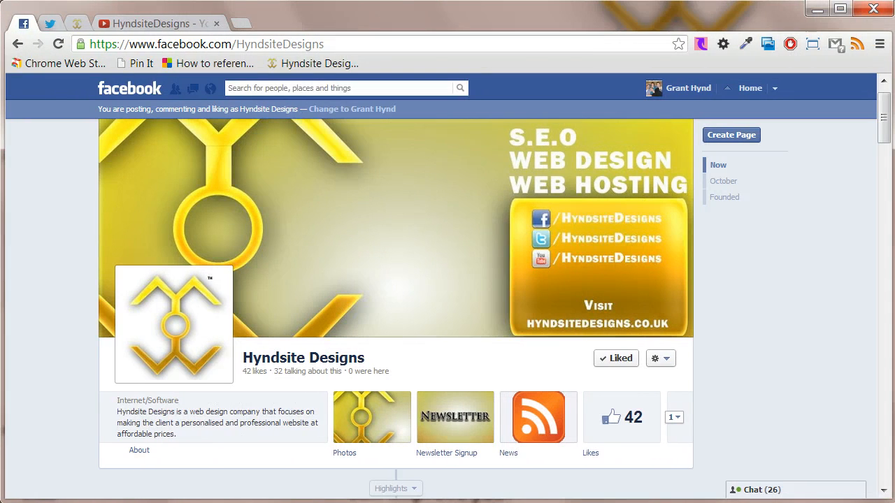
Step: Scroll the timeline and play, then pause, the video in the 'Updated my video' post
{"action": "scroll", "scroll_direction": "down", "scroll_amount": 3}
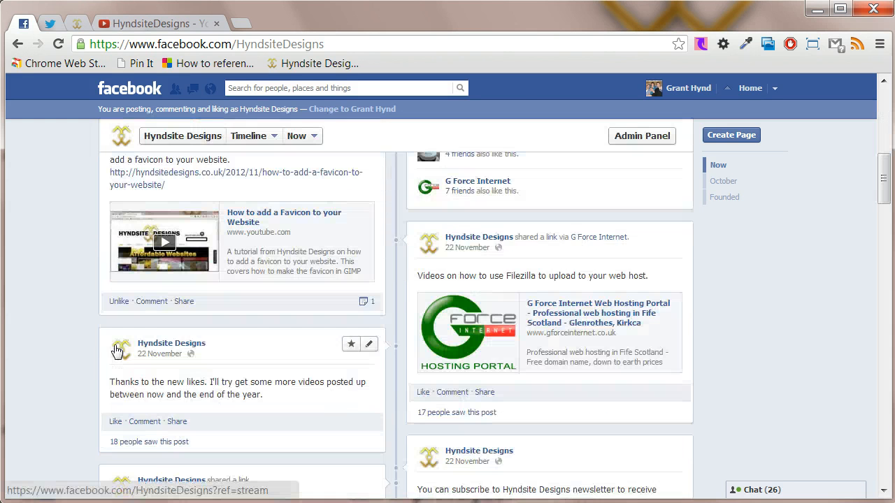
{"action": "scroll", "scroll_direction": "down", "scroll_amount": 3}
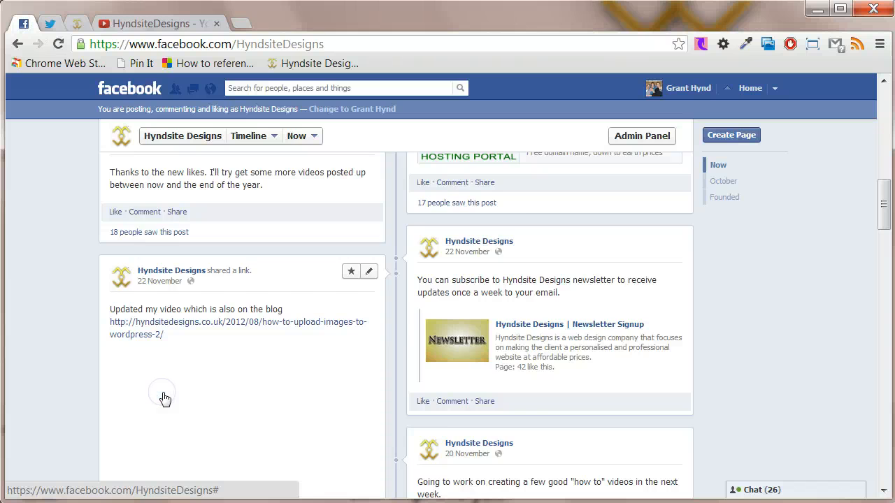
{"action": "left_click", "coordinate": [165, 397]}
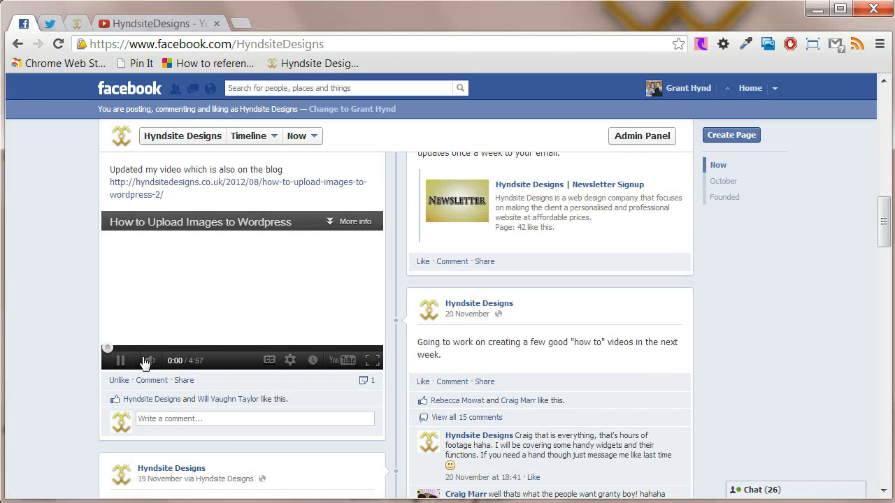
{"action": "left_click", "coordinate": [121, 361]}
{"action": "type", "text": "www.inv"}
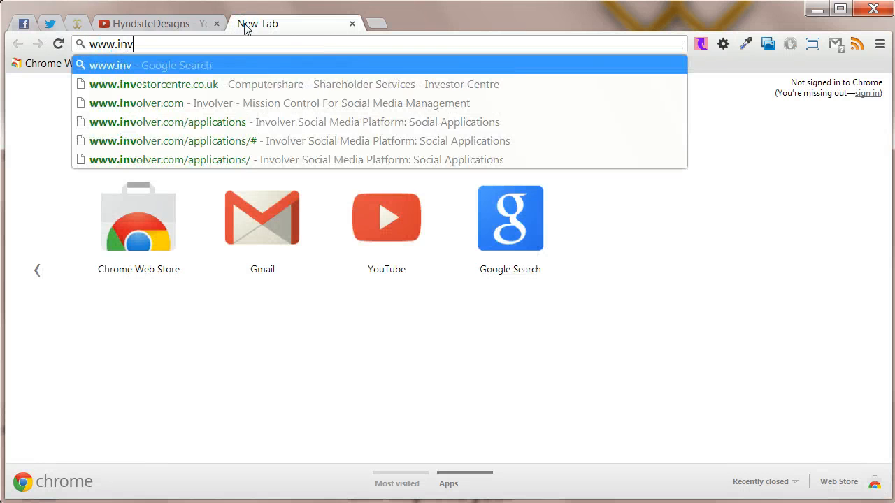
Step: Load involver.com/applications in a new tab and look down the applications list
{"action": "left_click", "coordinate": [168, 122]}
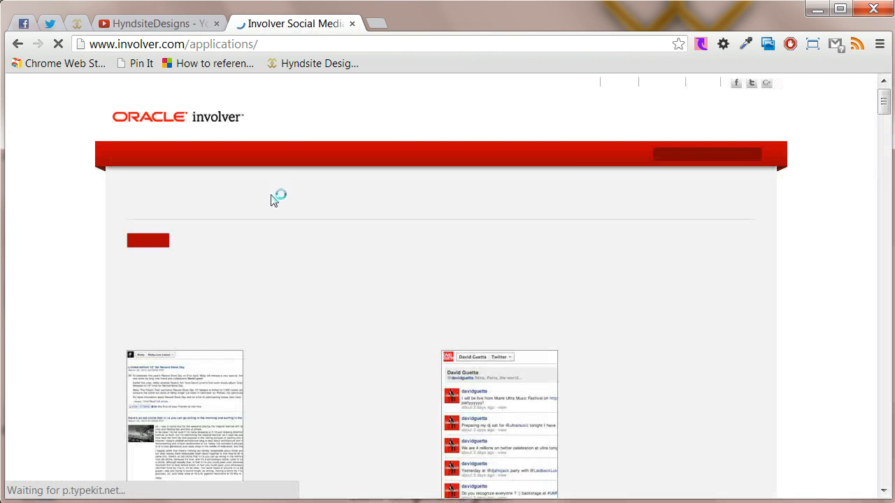
{"action": "scroll", "scroll_direction": "down", "scroll_amount": 3}
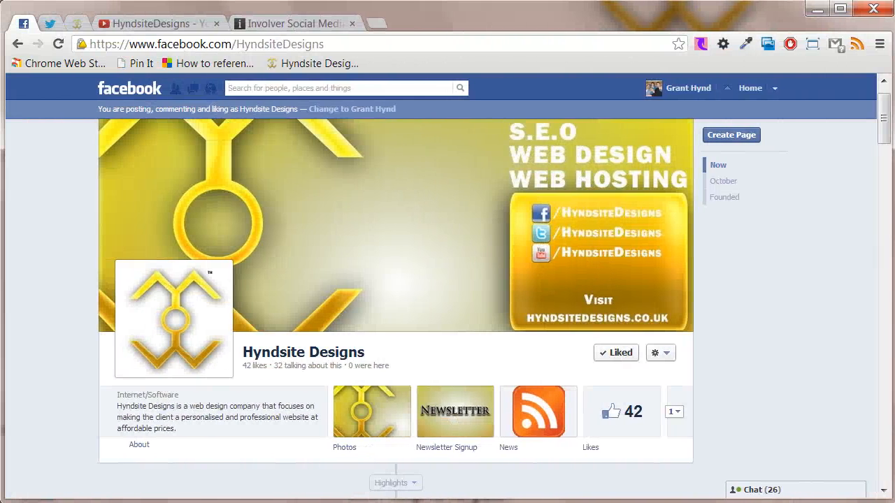
Step: Search 'youtube', pick Involver's YouTube fanpage app and choose 'Click here to Install'
{"action": "type", "text": "youtube"}
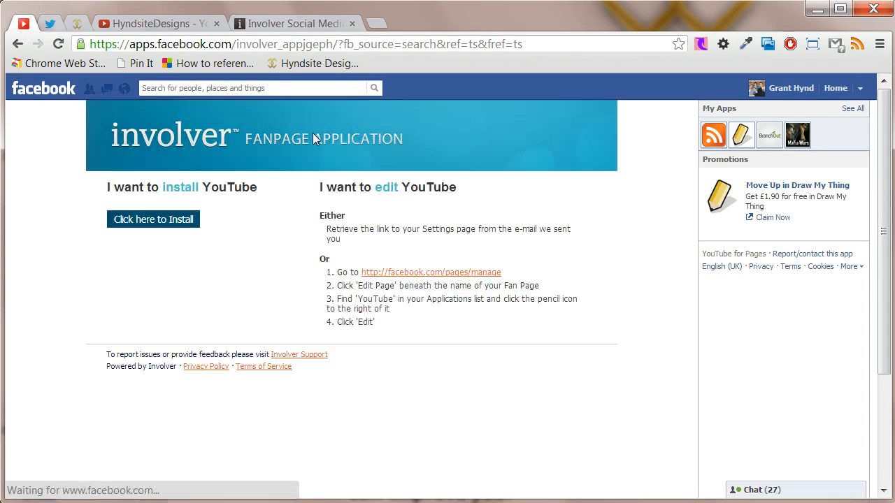
{"action": "left_click", "coordinate": [153, 218]}
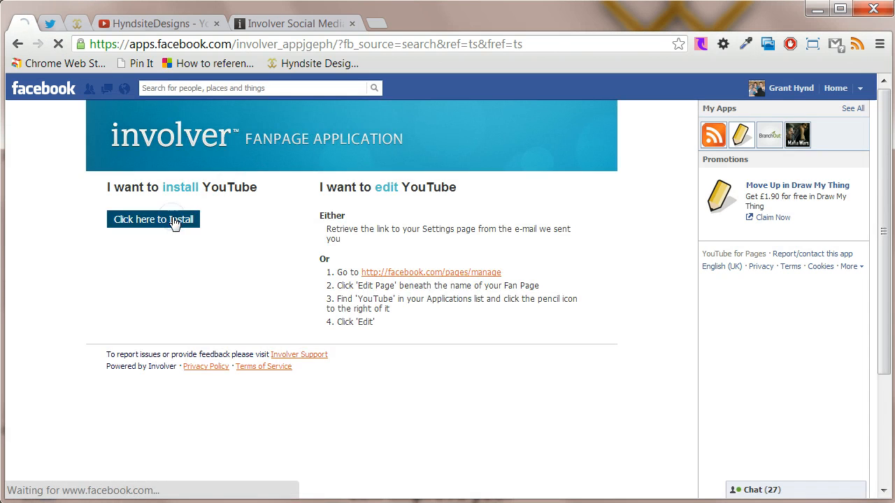
{"action": "left_click", "coordinate": [154, 219]}
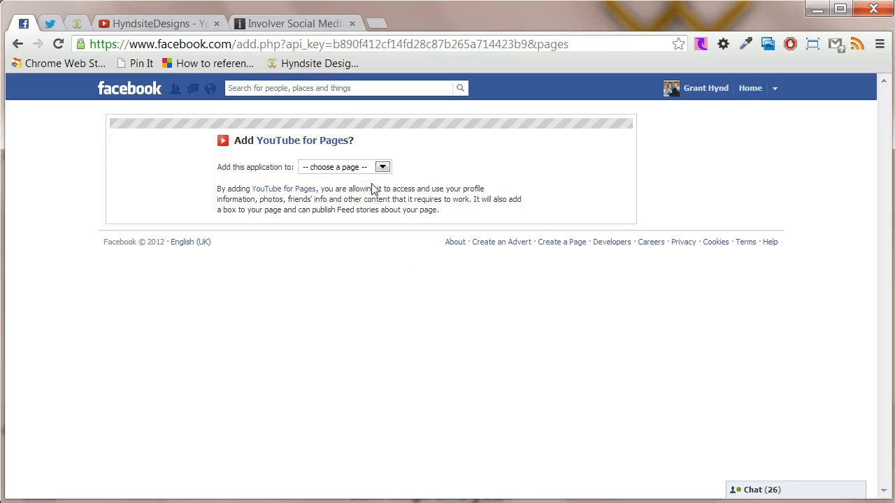
Step: Choose Hyndsite Designs in 'Add this application to' and confirm Add YouTube for Pages
{"action": "left_click", "coordinate": [344, 167]}
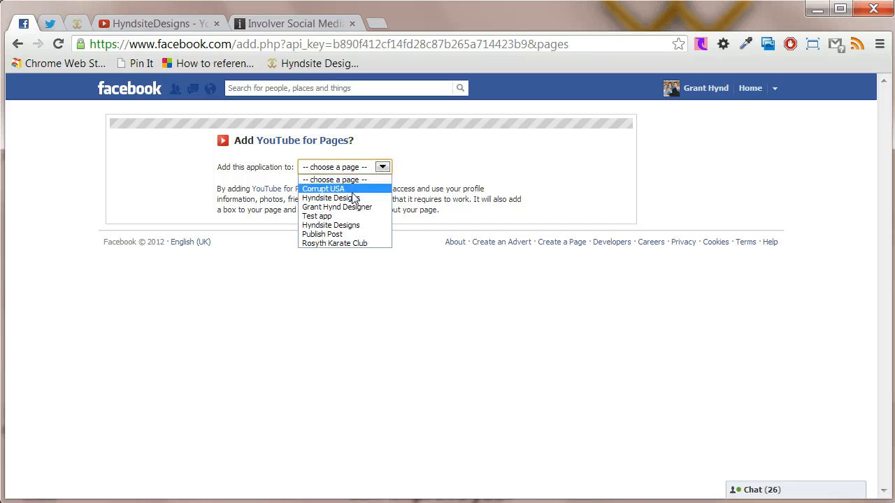
{"action": "left_click", "coordinate": [330, 198]}
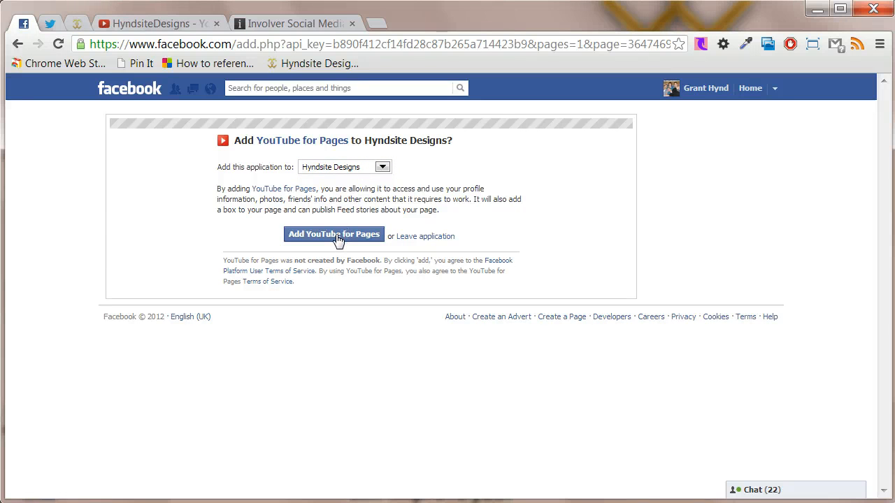
{"action": "left_click", "coordinate": [333, 235]}
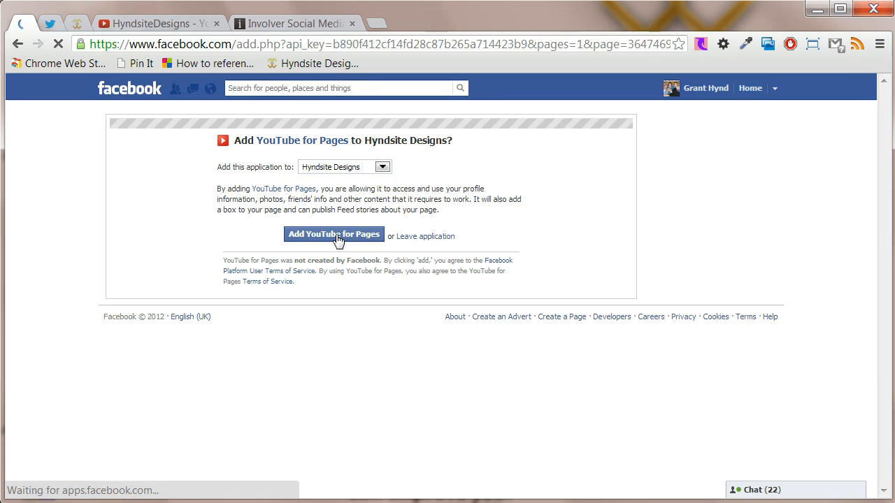
{"action": "left_click", "coordinate": [332, 235]}
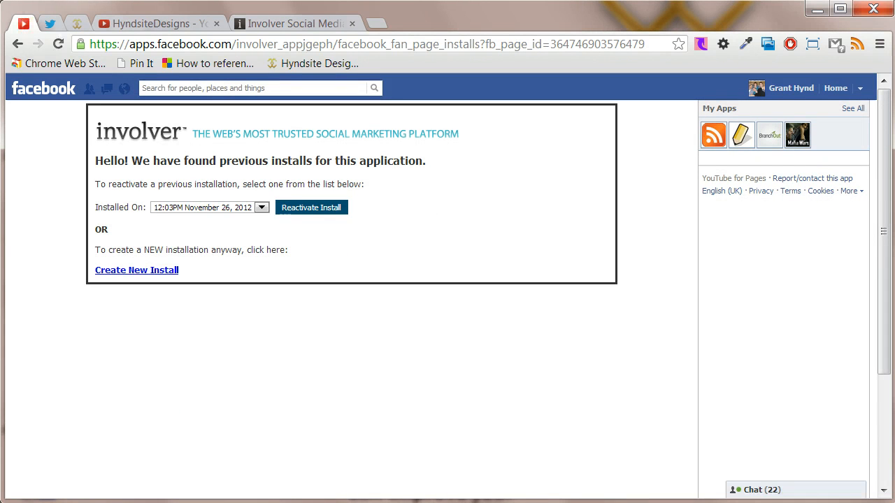
{"action": "mouse_move", "coordinate": [291, 181]}
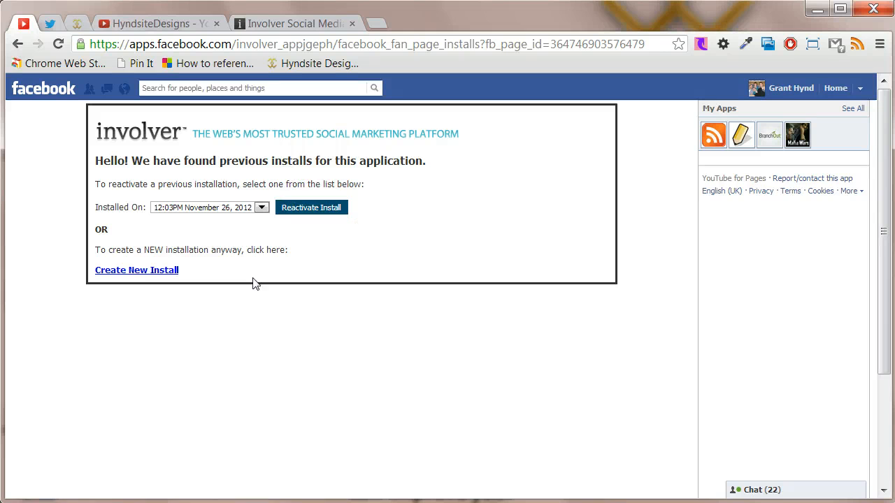
Step: Choose 'Create New Install' on the previous-installs notice
{"action": "left_click", "coordinate": [137, 270]}
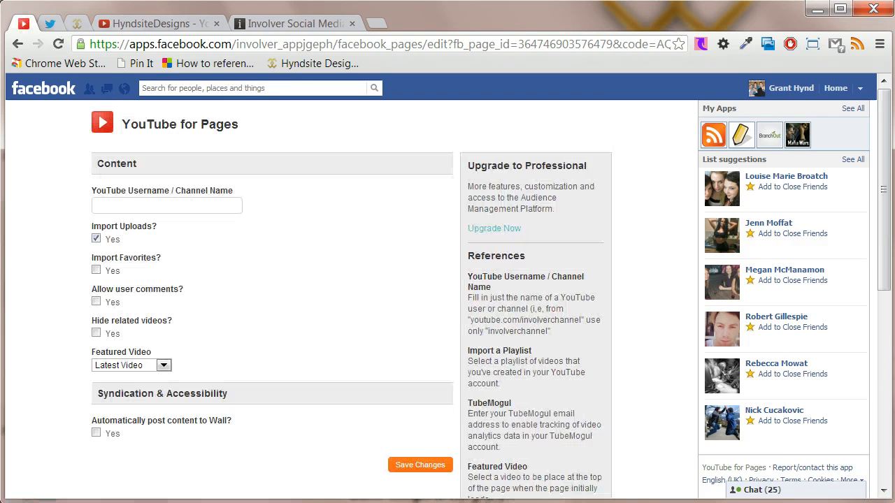
Step: Set channel name HyndsiteDesigns, allow user comments, and save the app settings
{"action": "type", "text": "HyndsiteDesigns"}
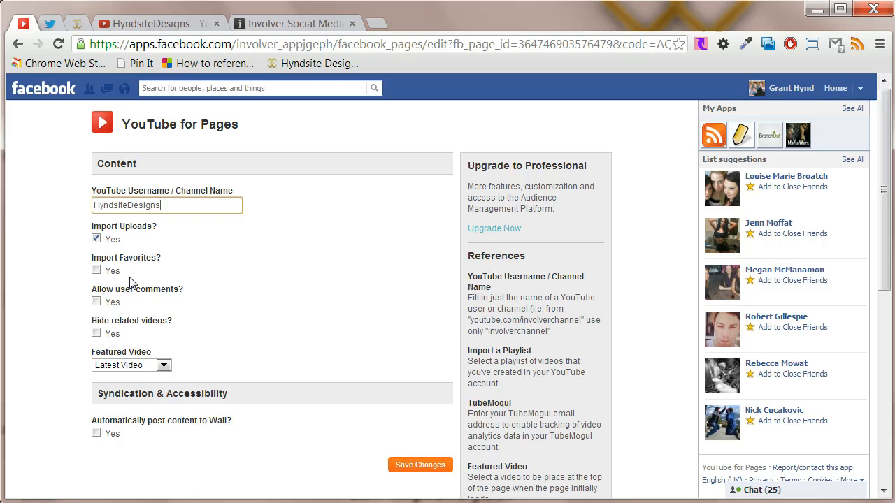
{"action": "left_click", "coordinate": [97, 302]}
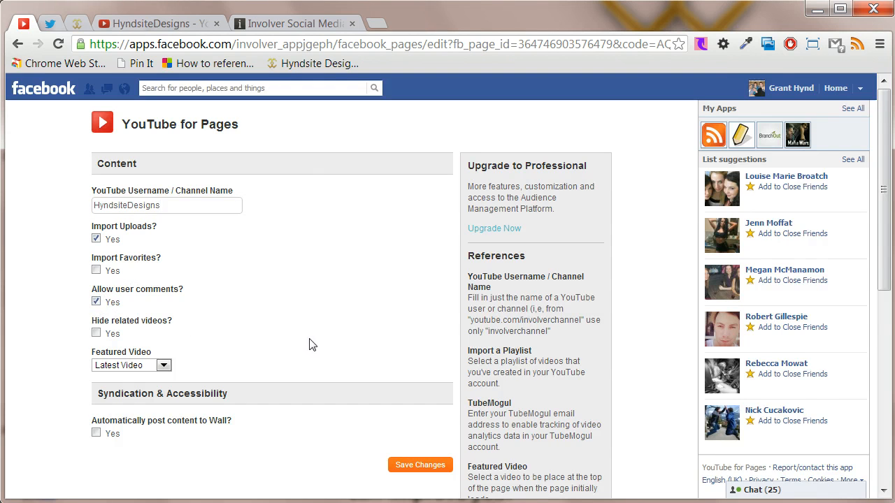
{"action": "left_click", "coordinate": [420, 394]}
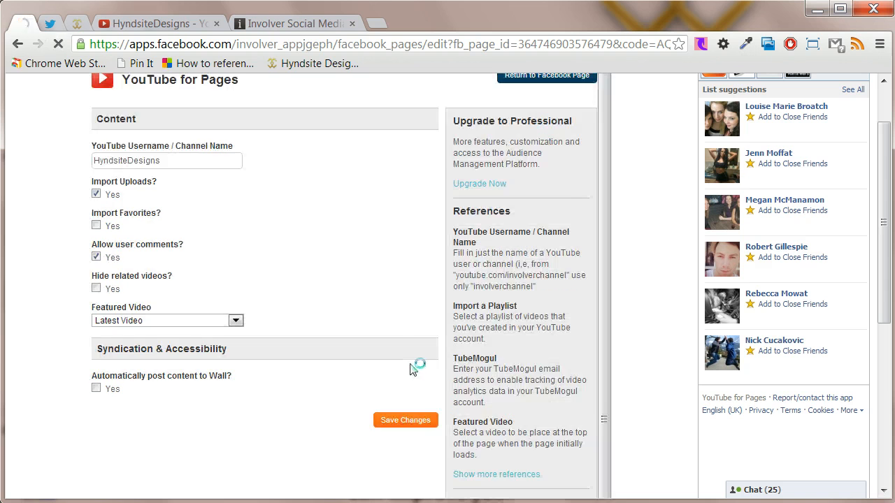
{"action": "left_click", "coordinate": [406, 419]}
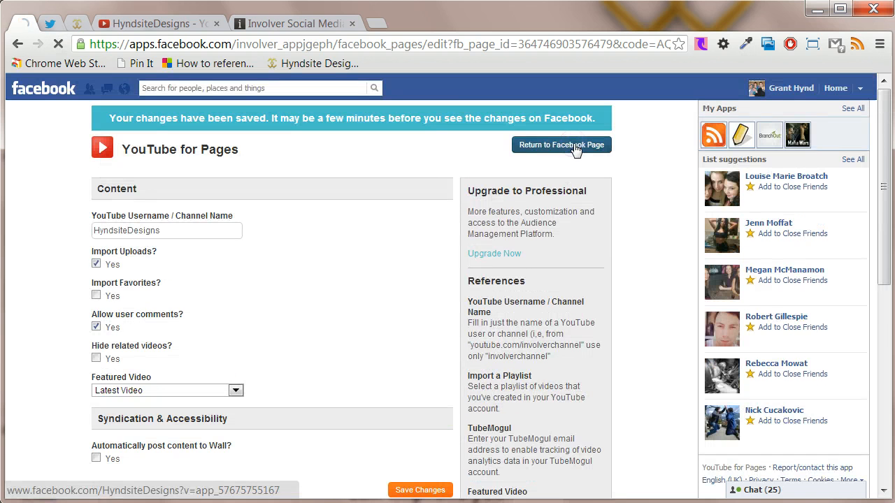
Step: Return to the Hyndsite Designs page and look through its new YouTube videos tab
{"action": "left_click", "coordinate": [561, 144]}
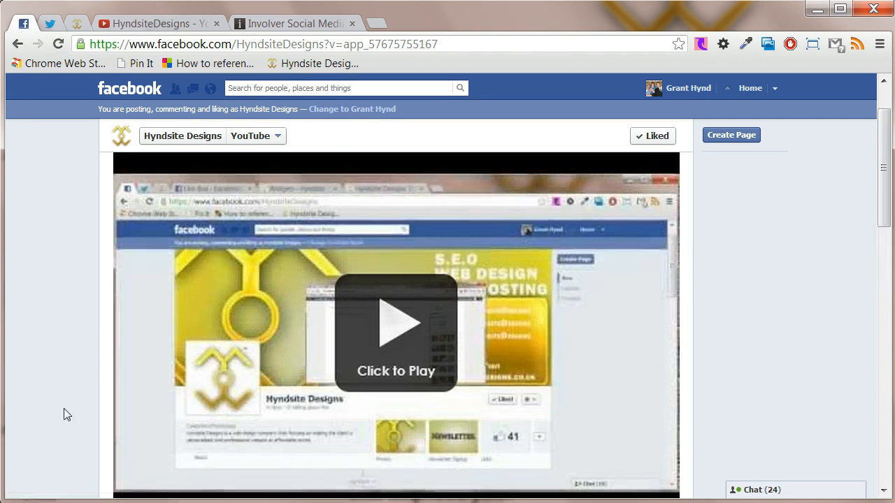
{"action": "scroll", "scroll_direction": "down", "scroll_amount": 3}
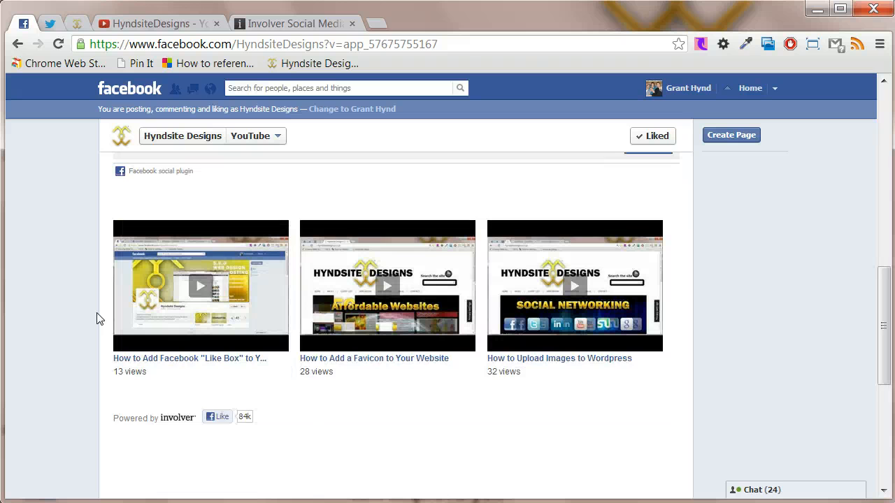
{"action": "left_click", "coordinate": [201, 286]}
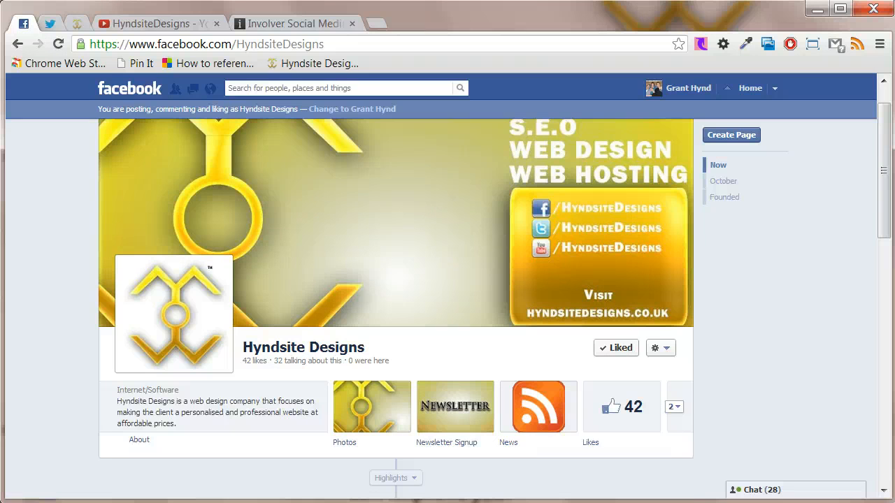
Step: Swap the Newsletter Signup tab's position with YouTube so YouTube sits in the top row
{"action": "scroll", "scroll_direction": "down", "scroll_amount": 3}
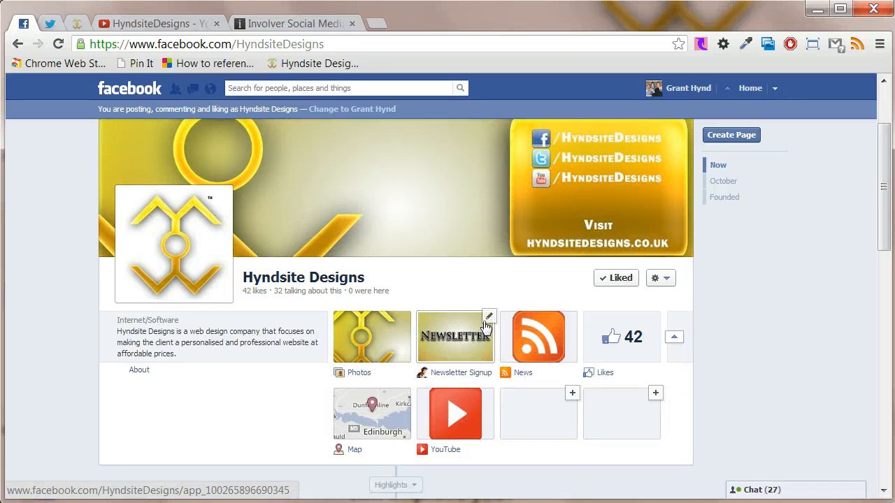
{"action": "left_click", "coordinate": [489, 316]}
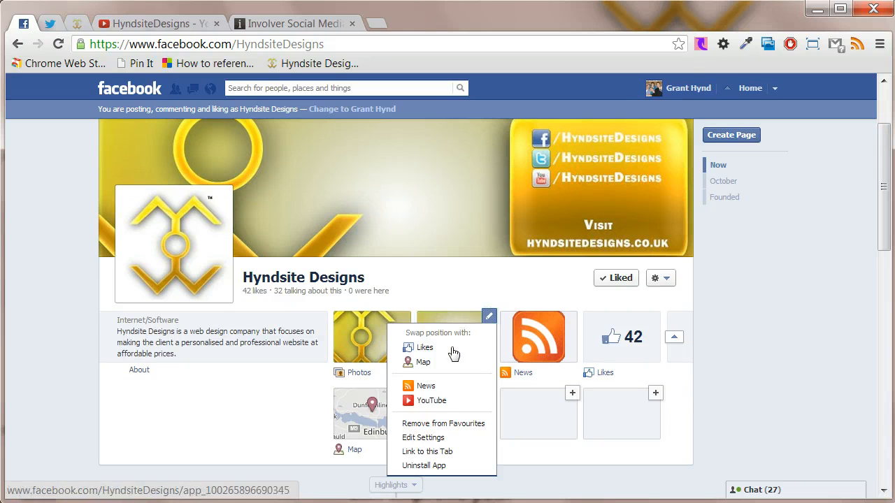
{"action": "left_click", "coordinate": [431, 400]}
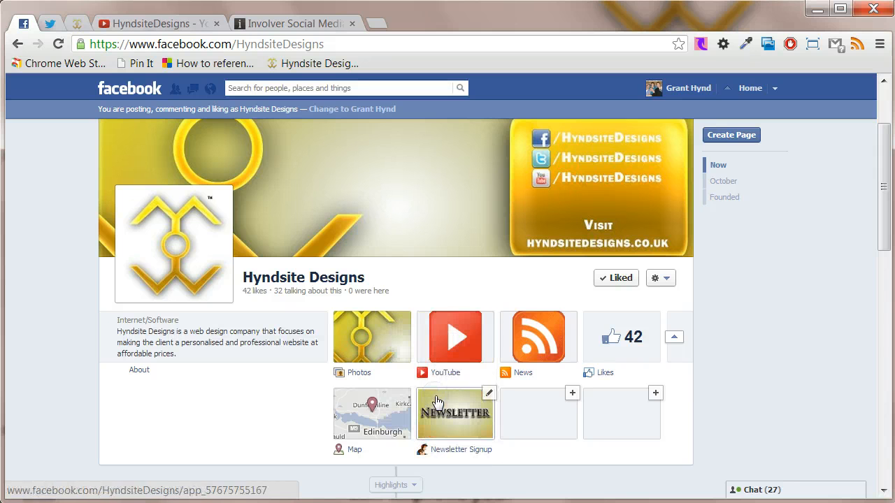